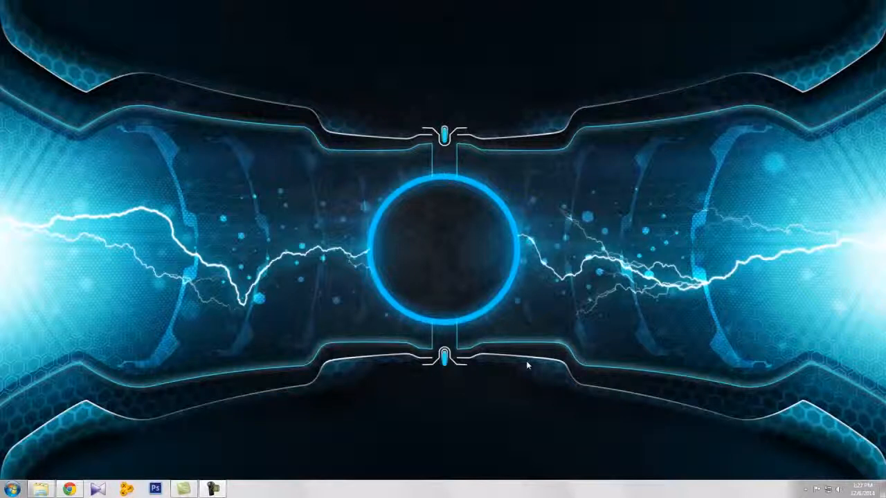
mouse_move(223, 404)
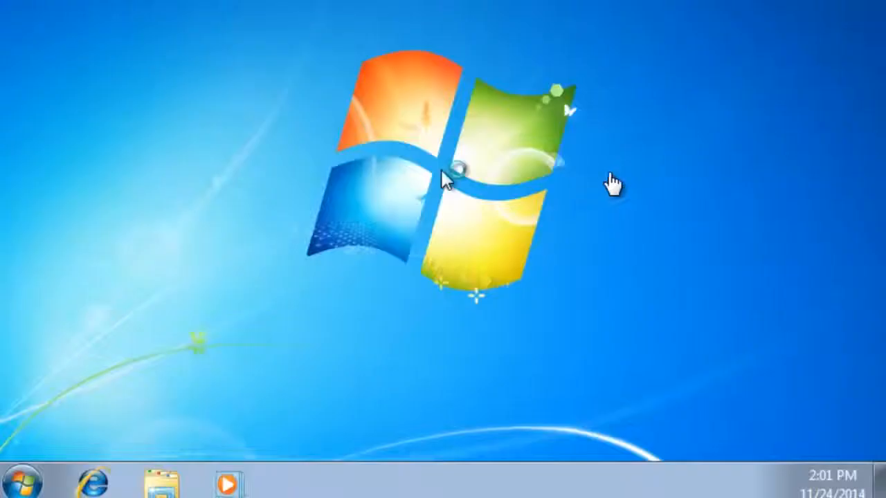
mouse_move(76, 432)
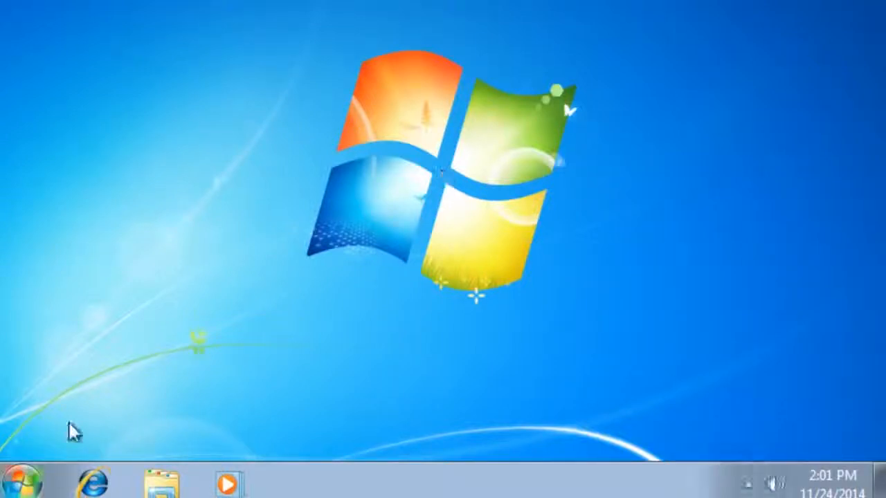
Step: Shut down the Windows 7 VM from the guest desktop so VMware reports it powered off
left_click(160, 481)
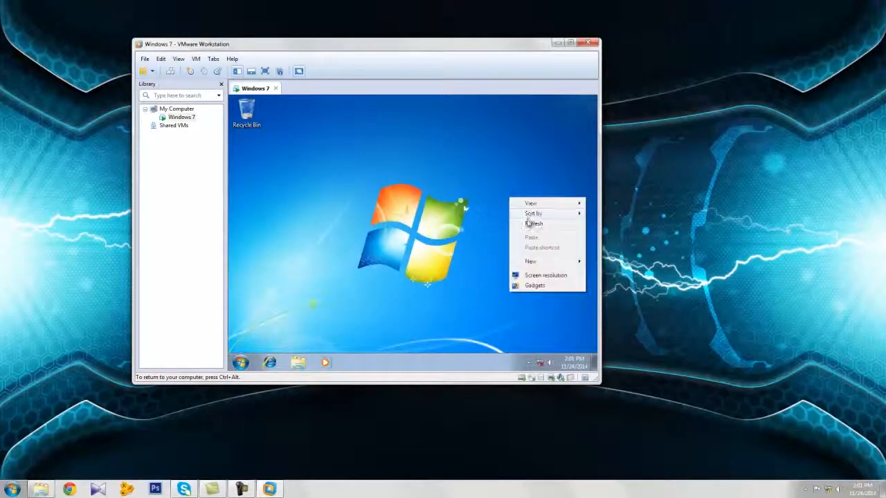
left_click(239, 362)
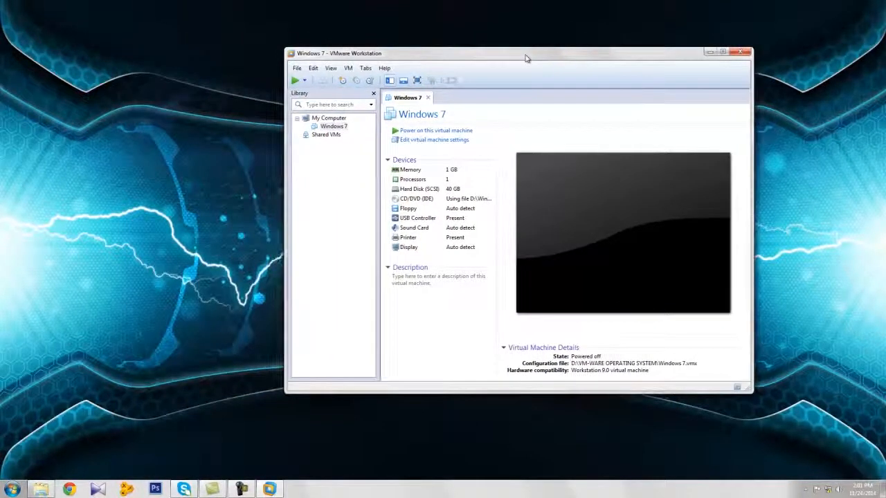
Step: Drag the VMware Workstation window by its title bar a little lower on the desktop
left_click_drag(524, 58, 528, 67)
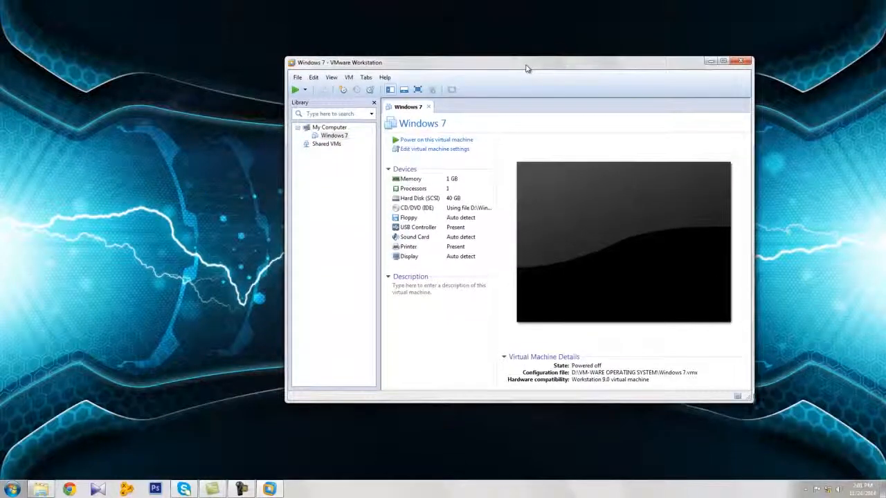
left_click_drag(526, 62, 454, 74)
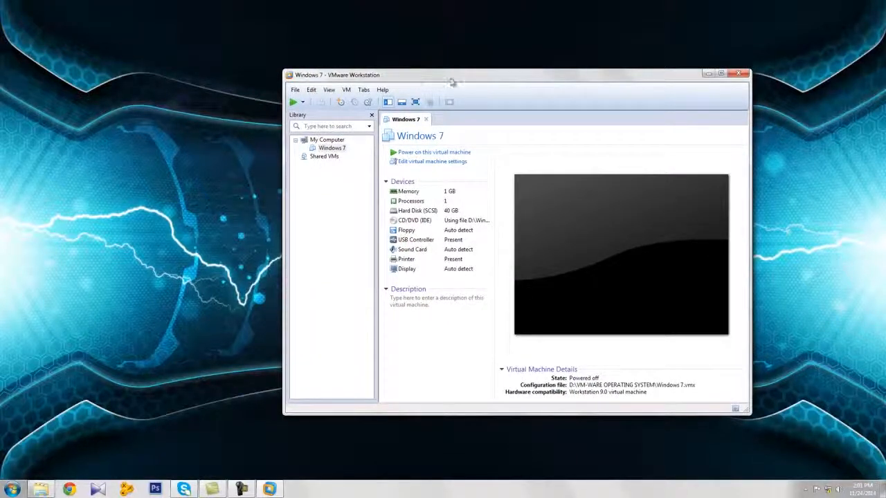